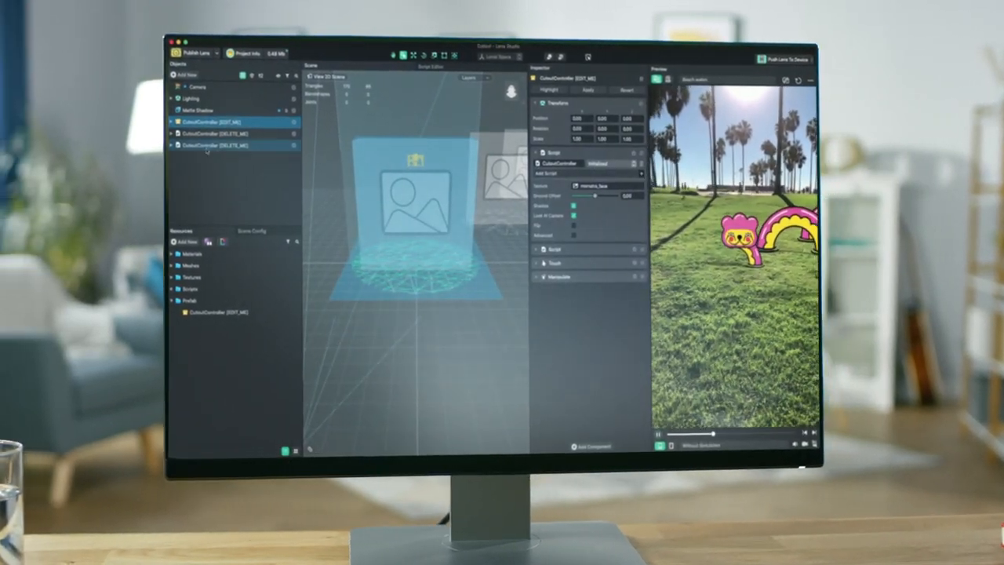
# Show the Open Recent Project submenu with Orange City listed at the top
pyautogui.click(232, 44)
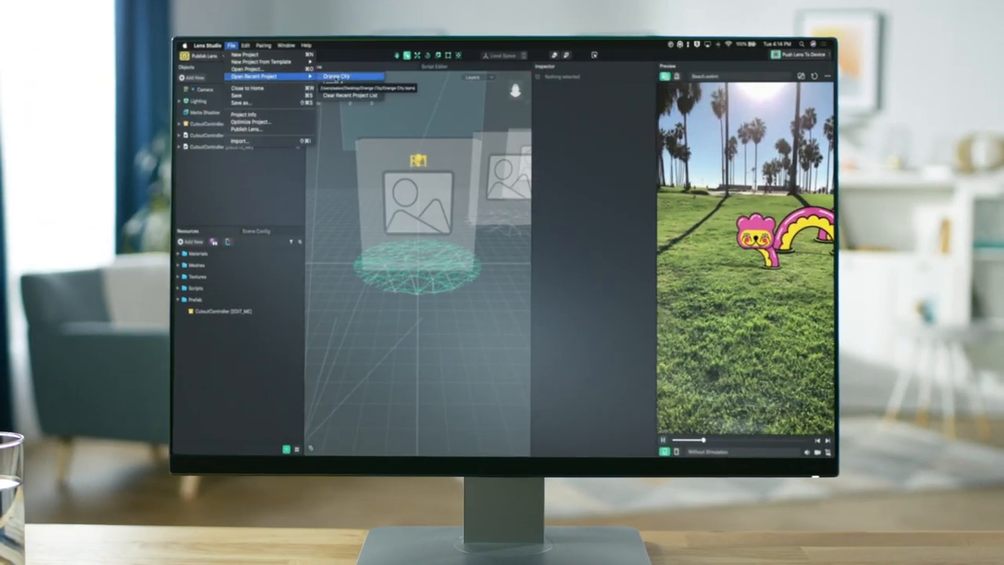
pyautogui.click(338, 77)
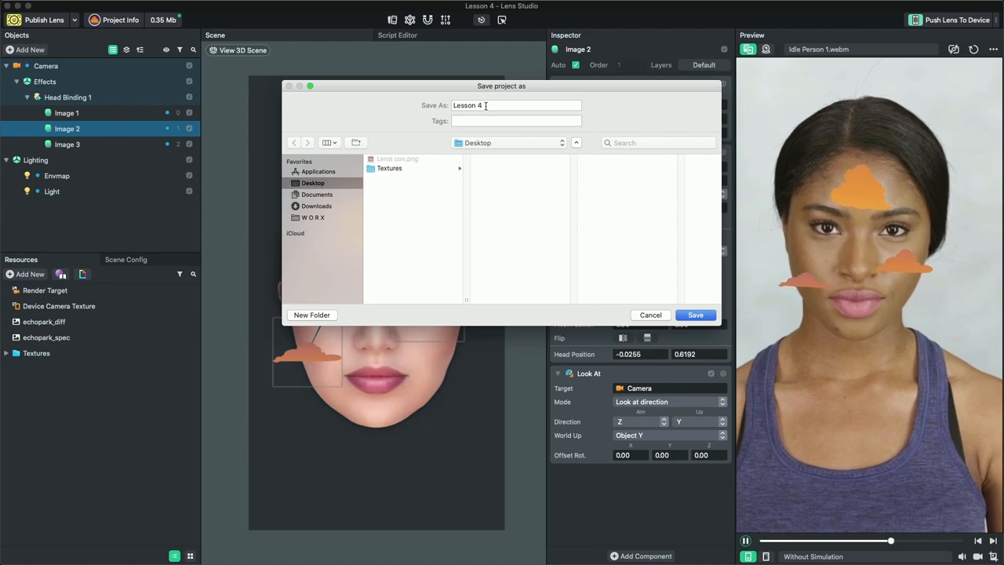
# Save the Lesson 4 project under the name 'Orange City'
pyautogui.write('Orange')
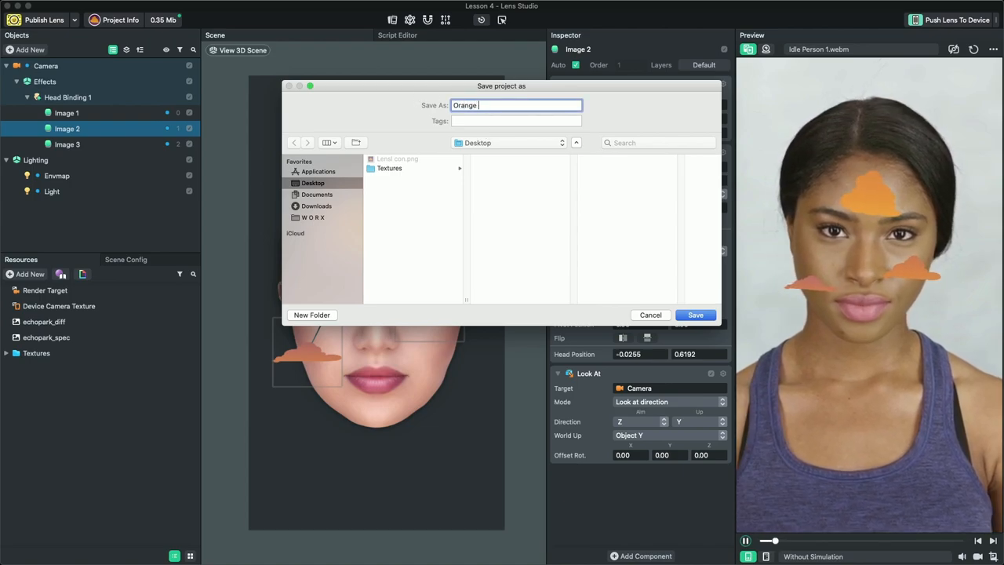
pyautogui.click(695, 314)
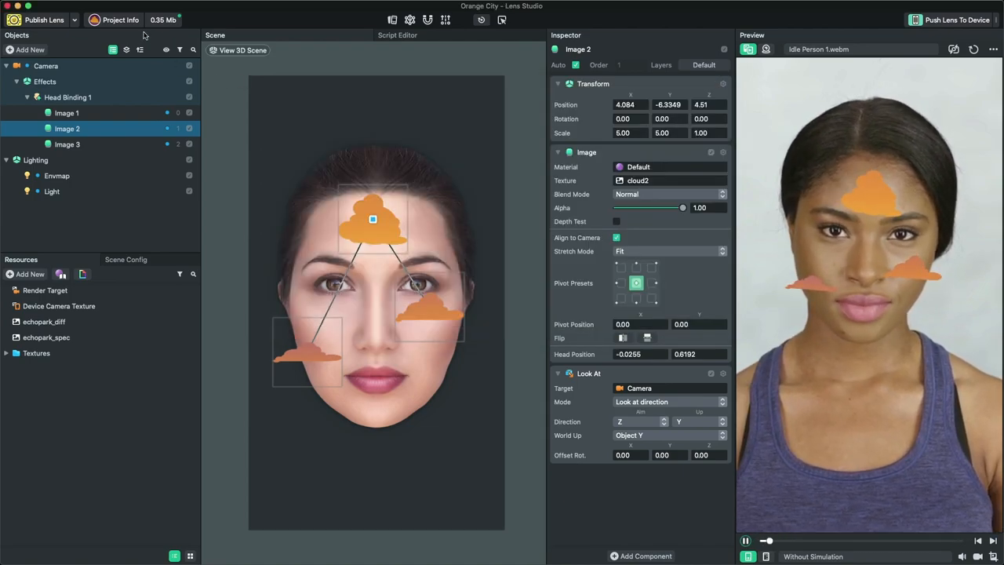
pyautogui.click(84, 5)
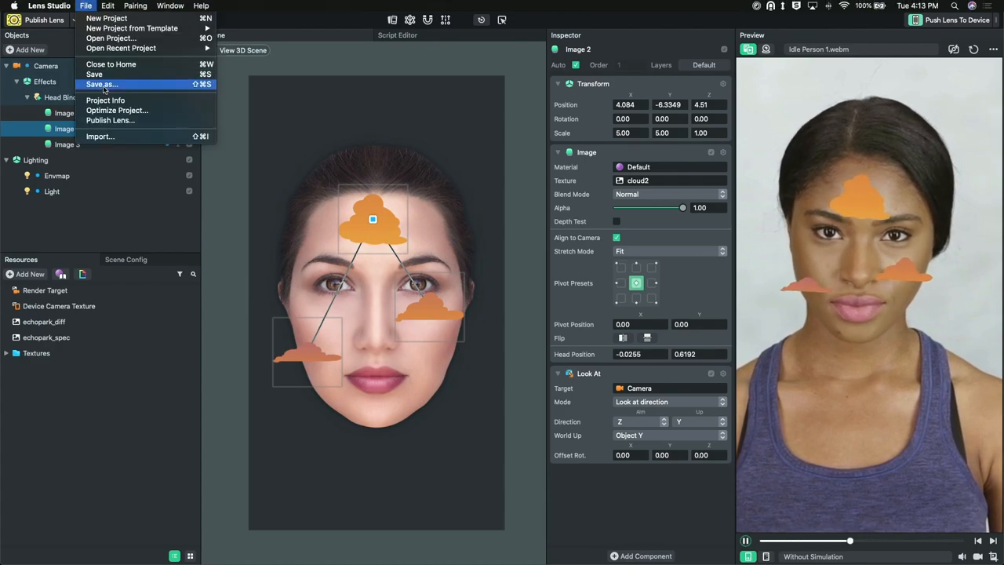
# Close Orange City to Home and start a new project from the Cutout template
pyautogui.click(112, 59)
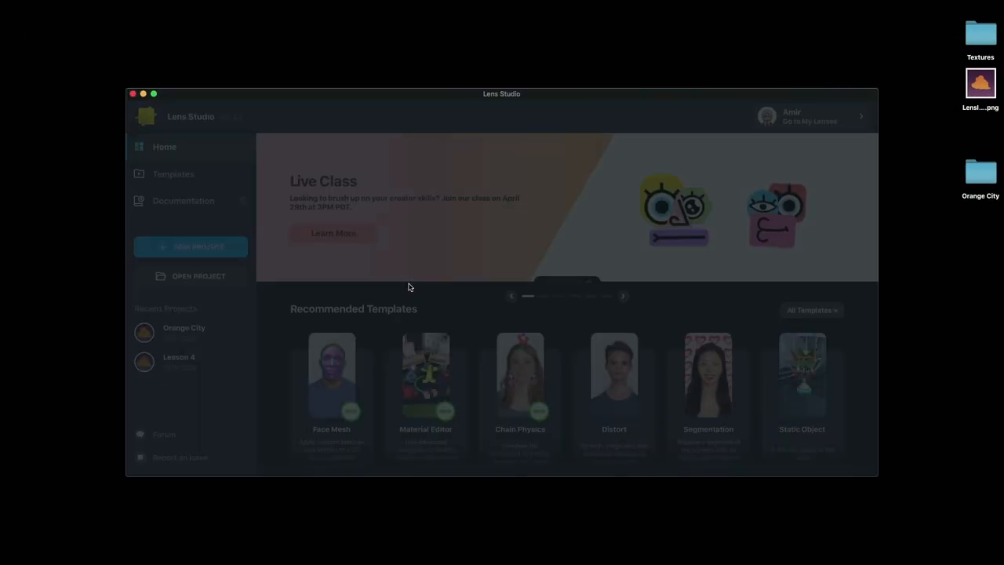
pyautogui.click(173, 173)
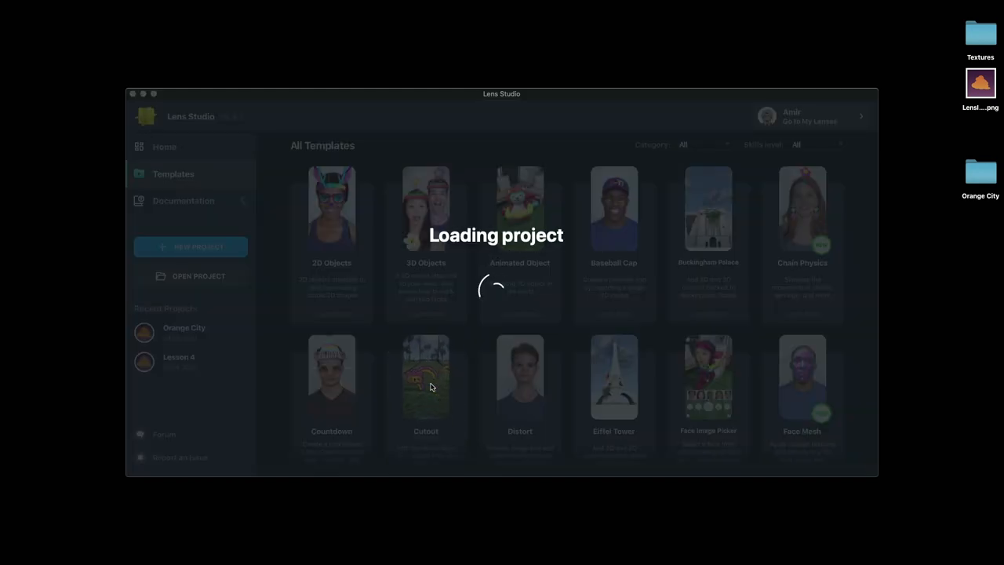
pyautogui.click(426, 378)
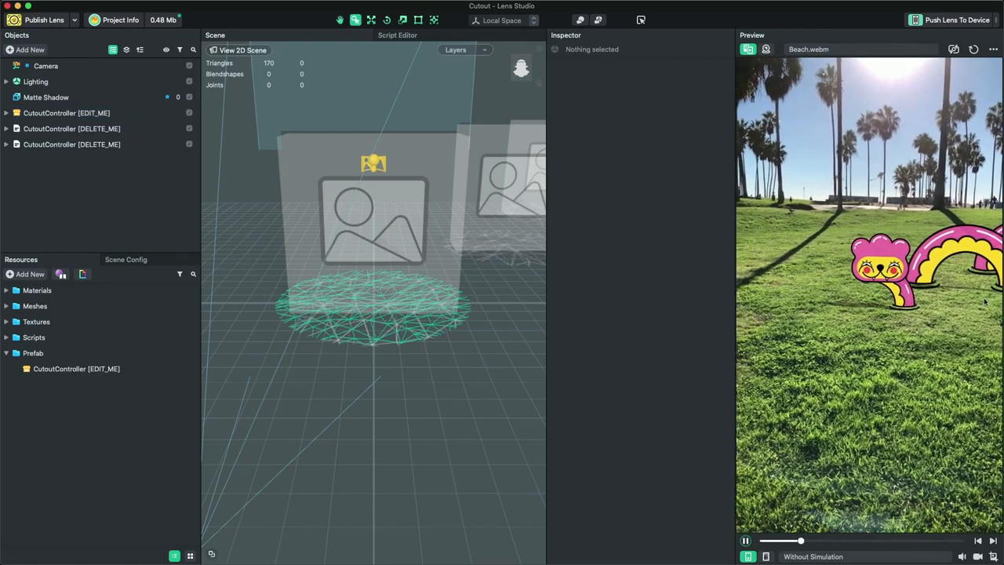
# Export the CutoutController [EDIT_ME] object and save the file to the Desktop
pyautogui.click(67, 113)
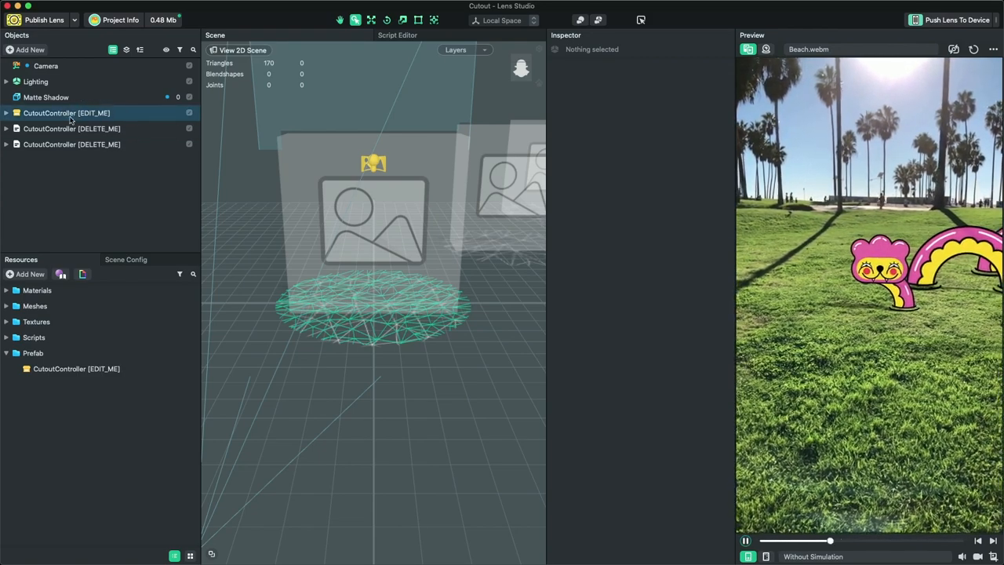
pyautogui.click(66, 112)
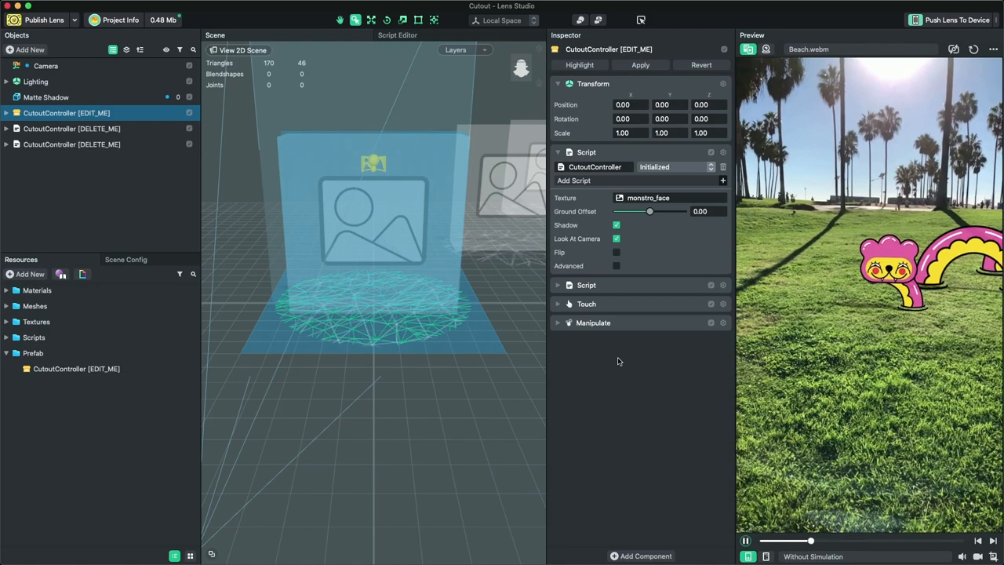
pyautogui.click(71, 129)
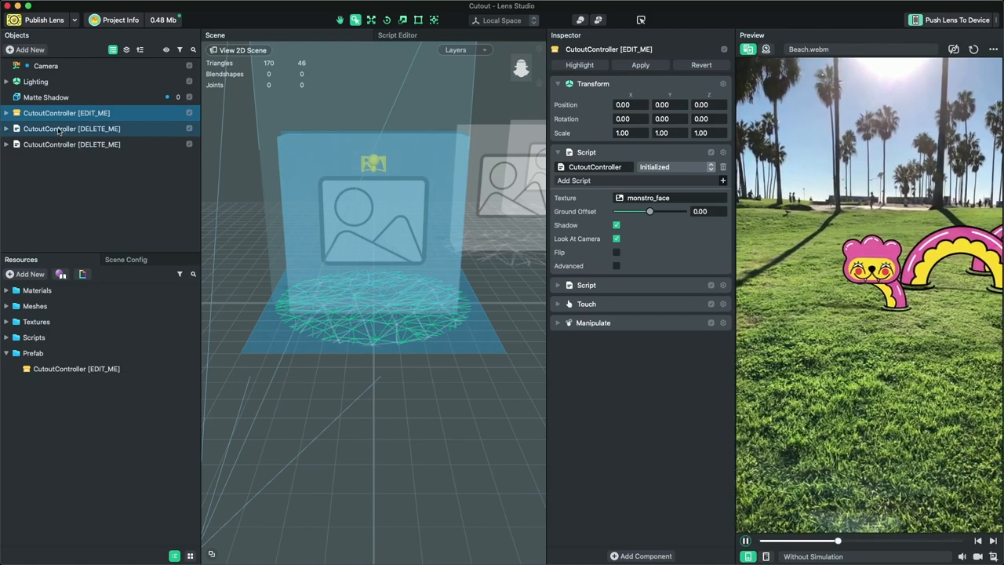
pyautogui.rightClick(66, 112)
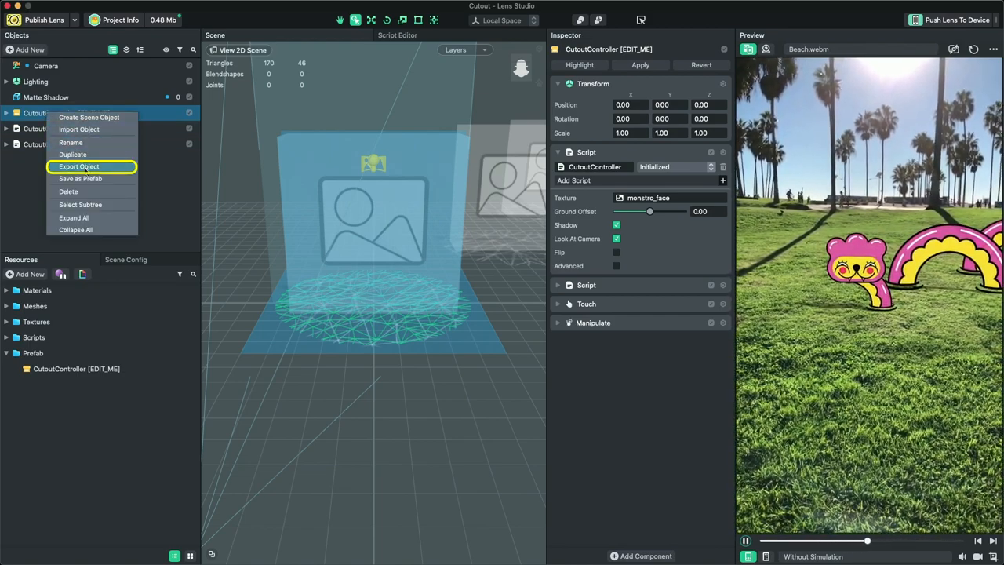
pyautogui.click(79, 167)
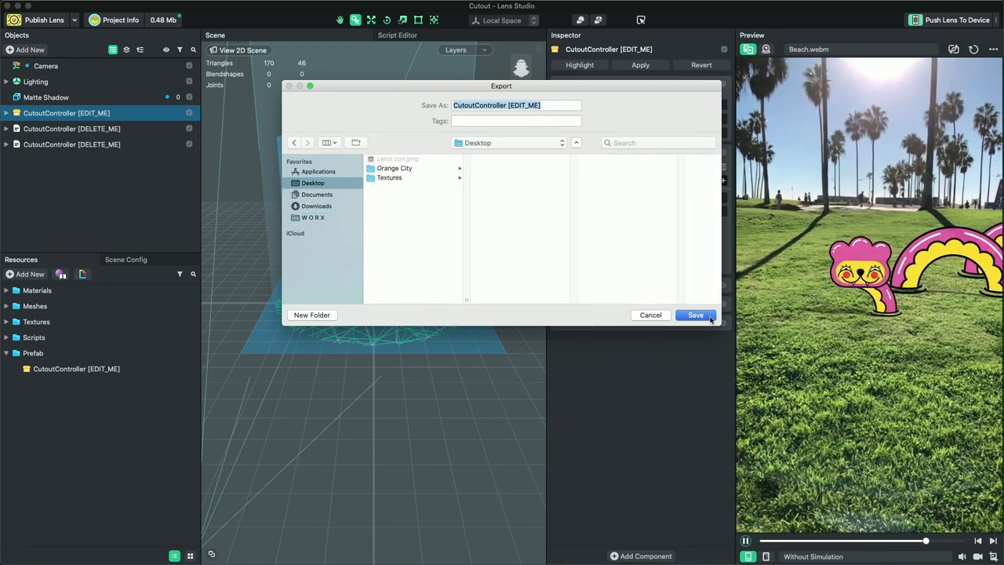
pyautogui.click(694, 314)
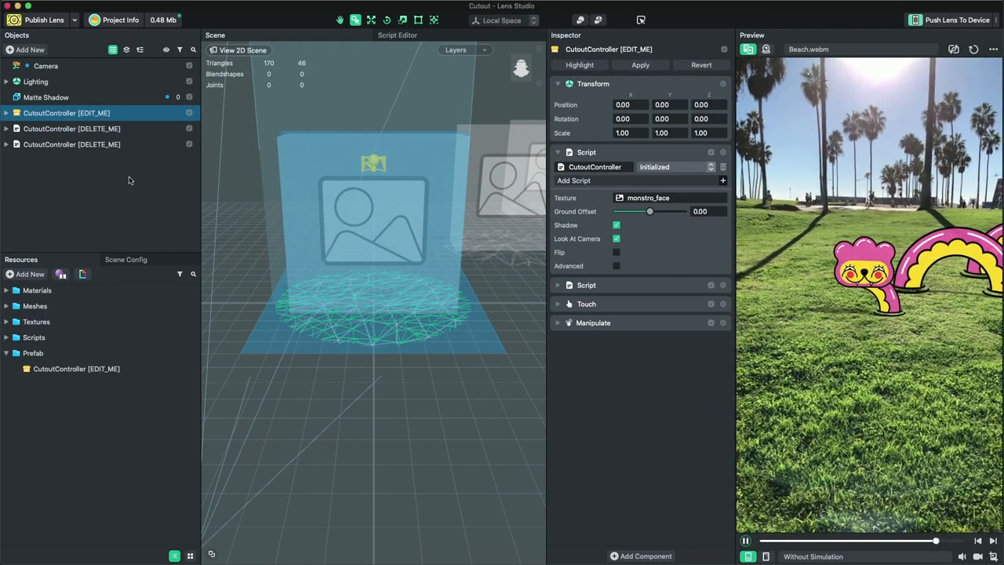
# Reopen Orange City from recent projects and switch the preview to the rear camera
pyautogui.click(83, 6)
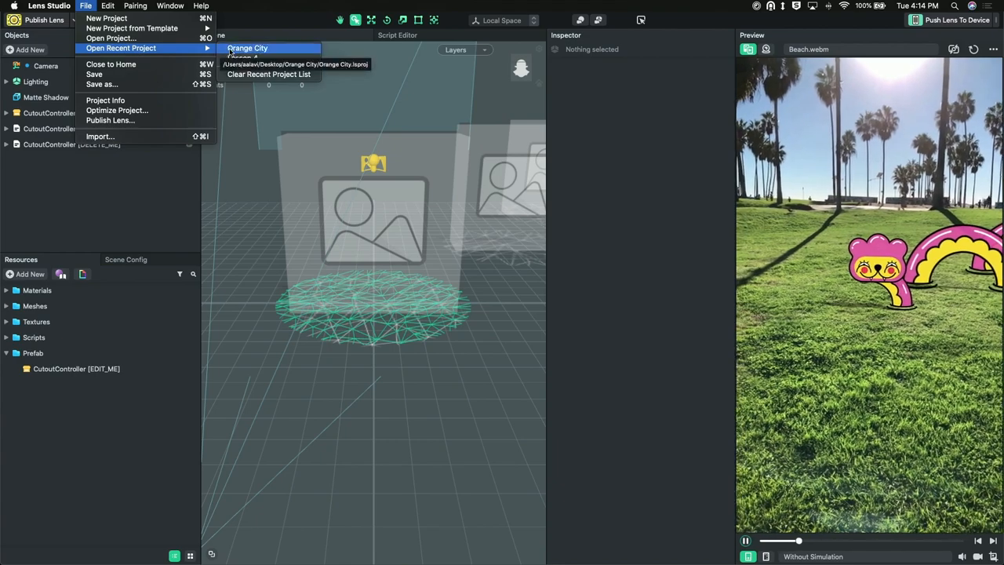
pyautogui.click(249, 48)
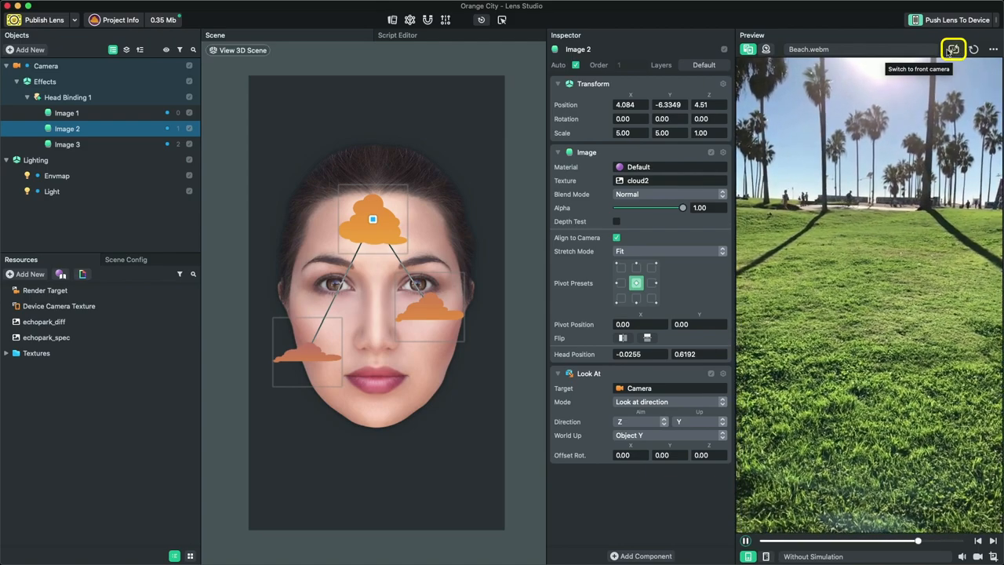
pyautogui.click(951, 49)
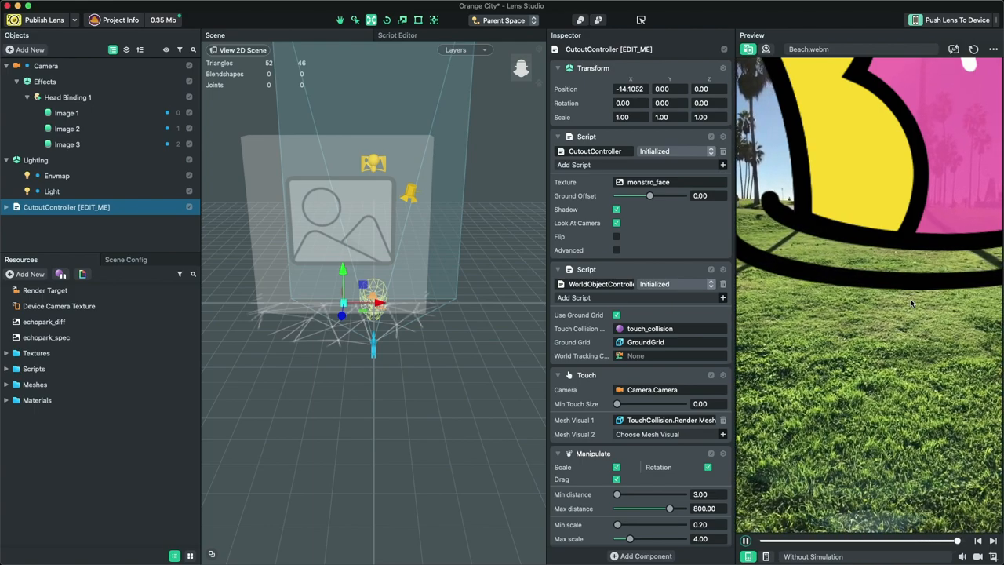
# Add a Device Tracking component in Surface mode to the Camera
pyautogui.click(46, 66)
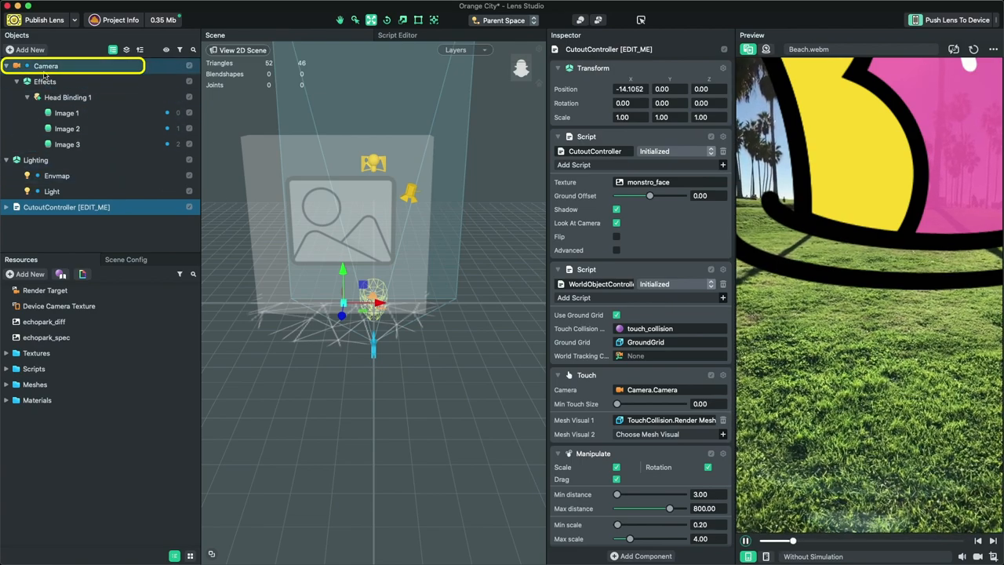
pyautogui.click(45, 65)
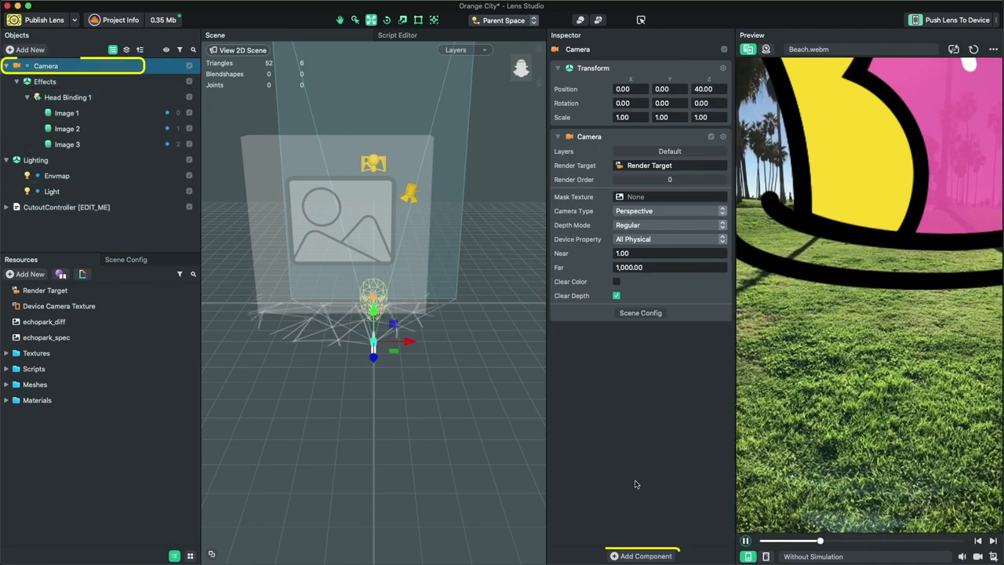
pyautogui.click(639, 555)
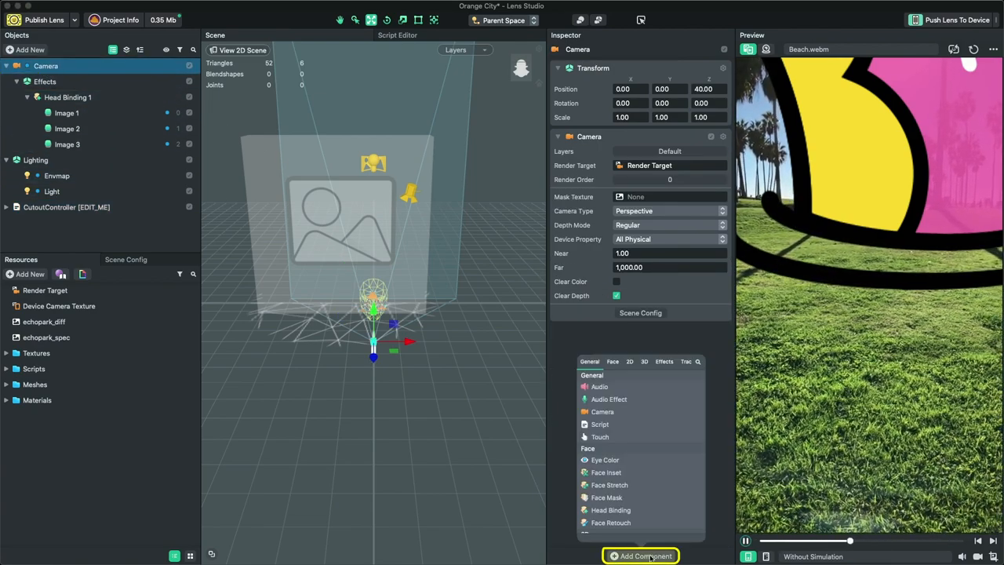
pyautogui.write('device')
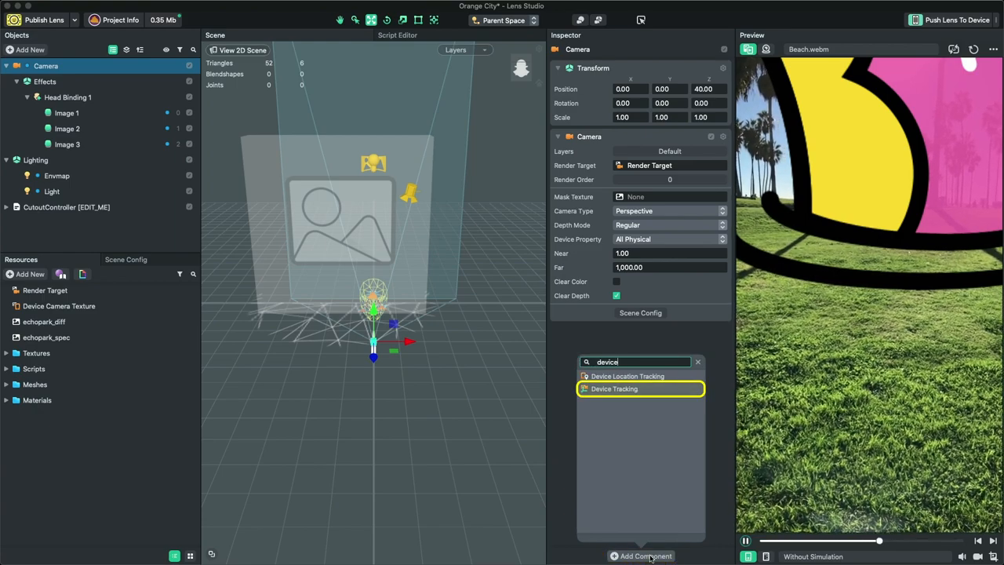
pyautogui.click(612, 388)
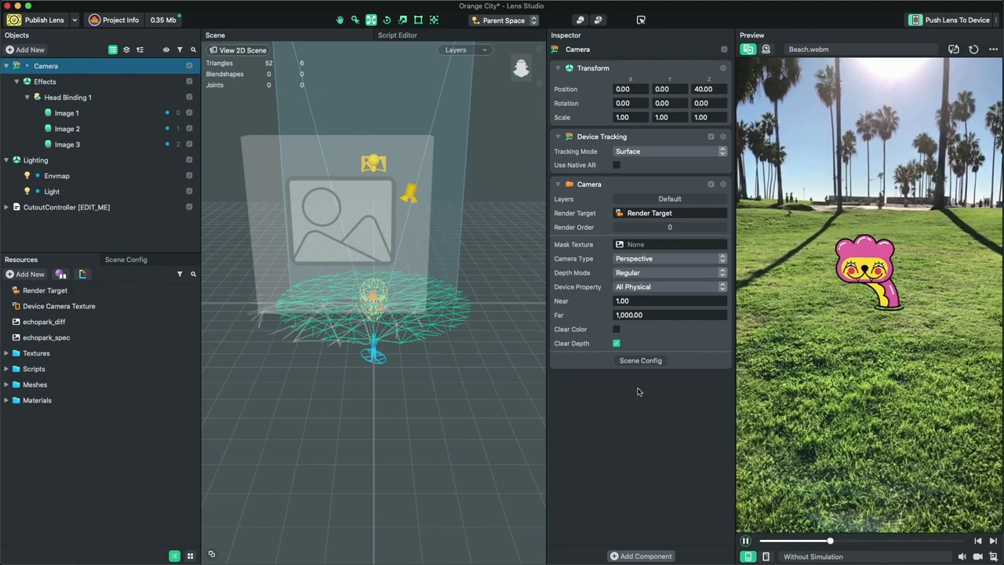
# Set the CutoutController Script component's texture to Bulding6
pyautogui.click(67, 206)
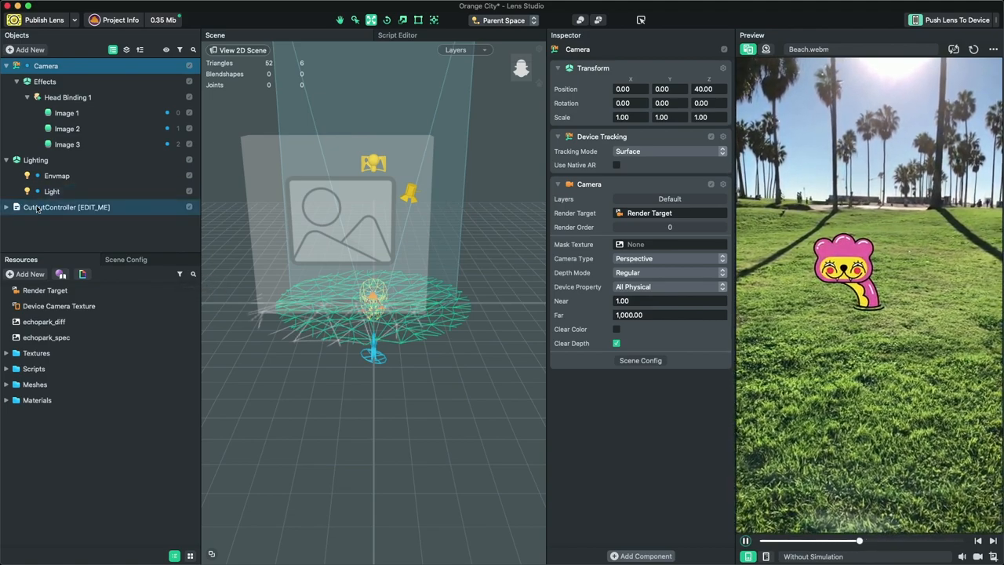
pyautogui.click(66, 206)
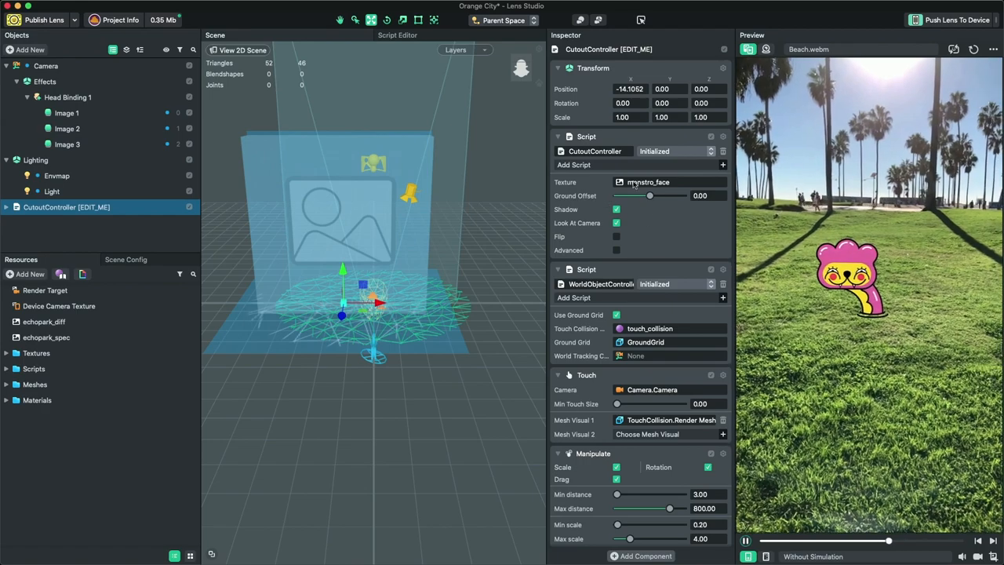
pyautogui.click(671, 182)
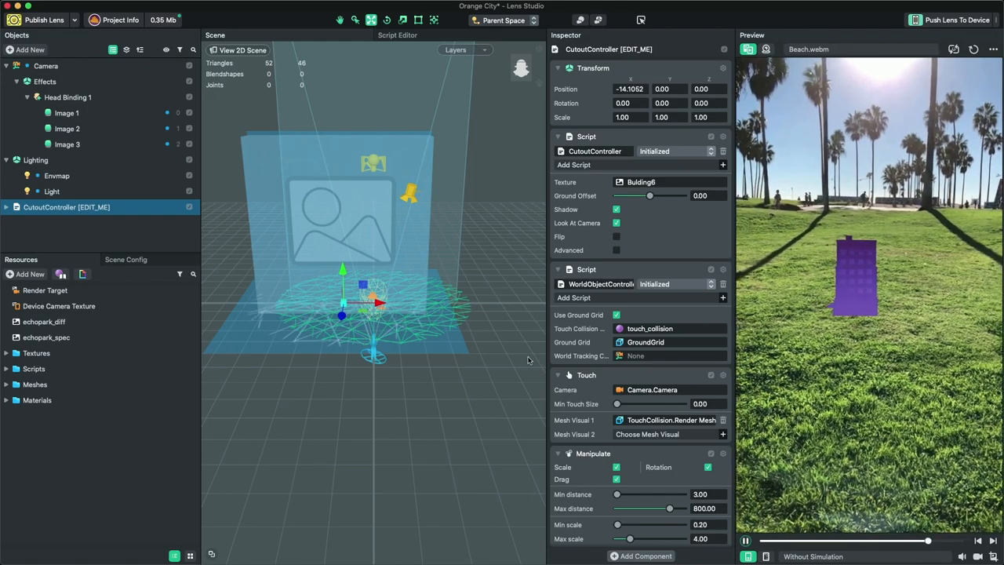
# Enable Shadows on the Light source and rotate the light to a new angle
pyautogui.click(51, 191)
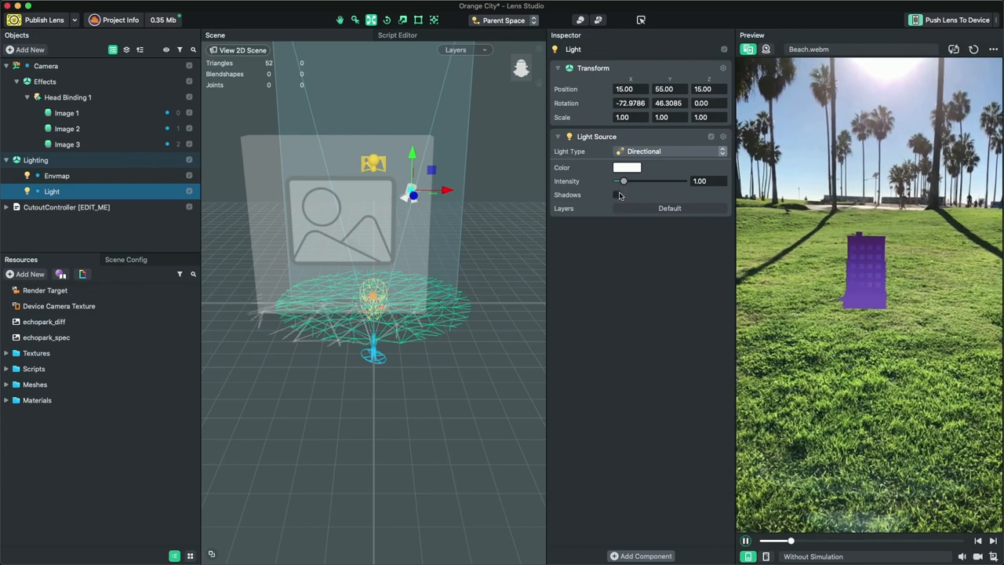
pyautogui.click(617, 195)
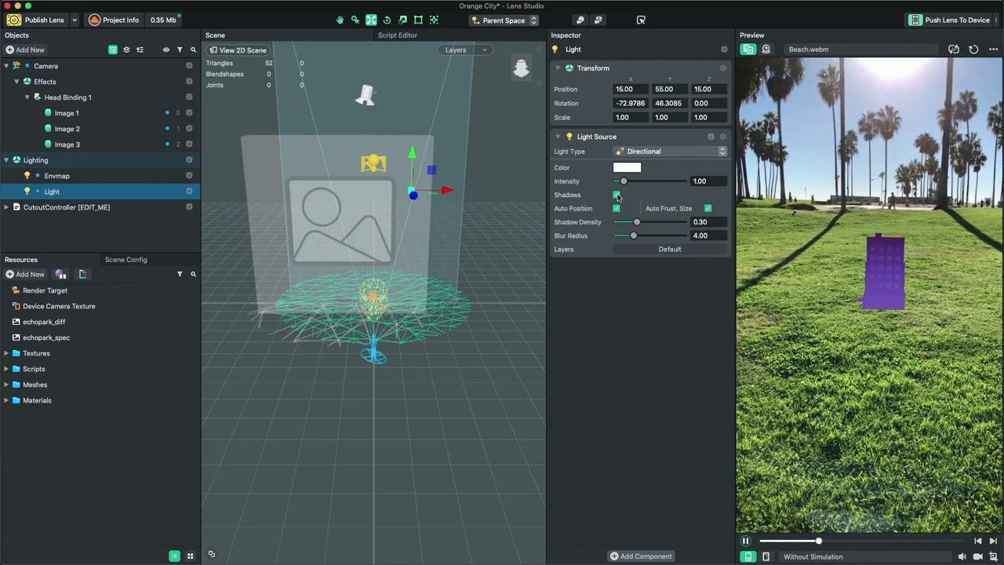
pyautogui.click(615, 195)
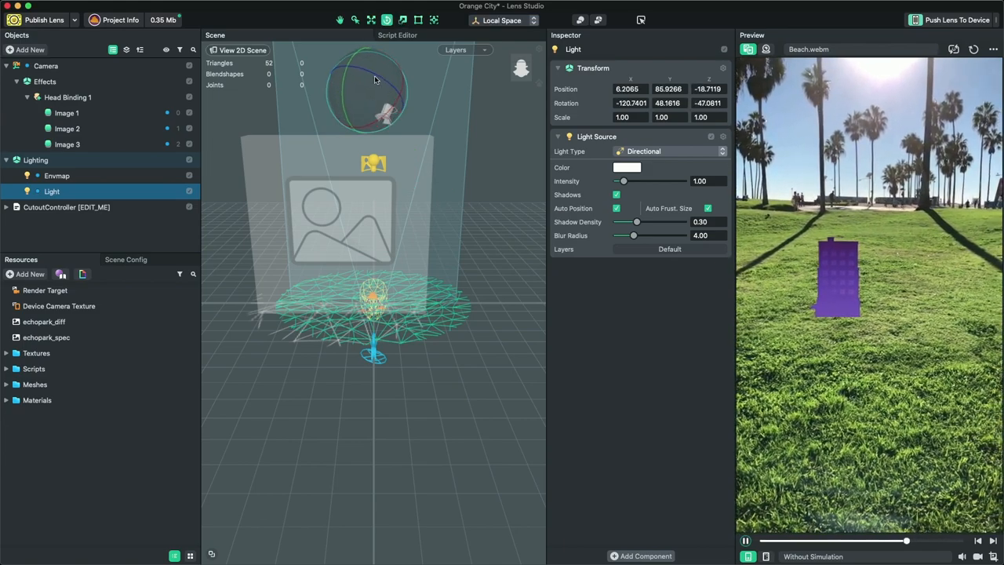
pyautogui.moveTo(375, 79); pyautogui.dragTo(368, 80)
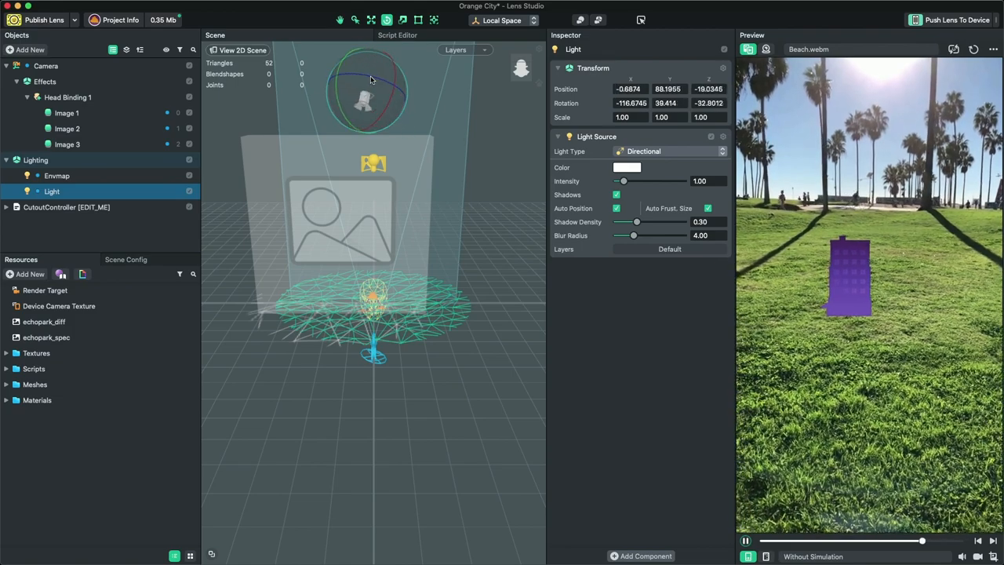
pyautogui.moveTo(373, 78); pyautogui.dragTo(363, 100)
pyautogui.write('shado')
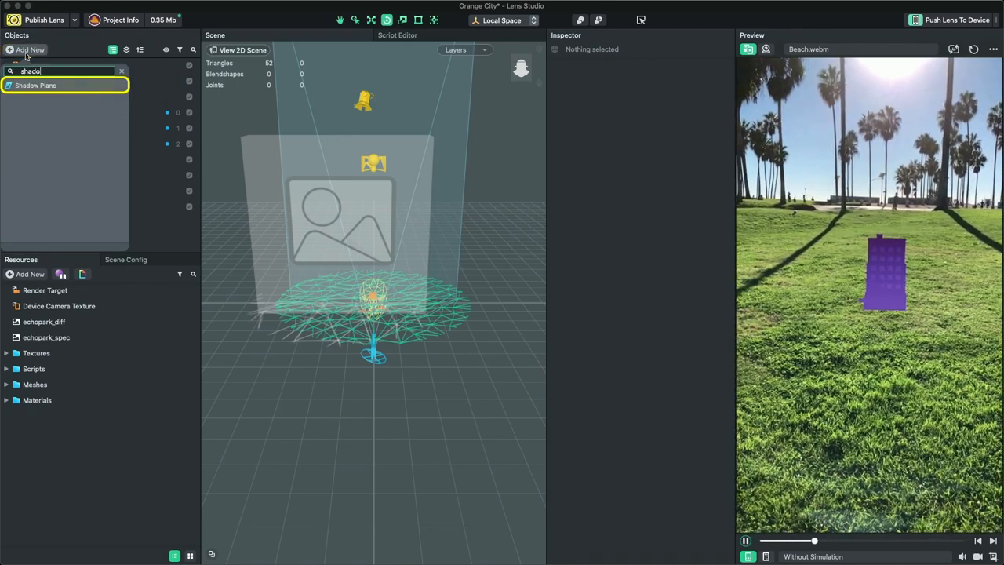
# Add a Shadow Plane and give a cutout copy a different building texture
pyautogui.click(39, 85)
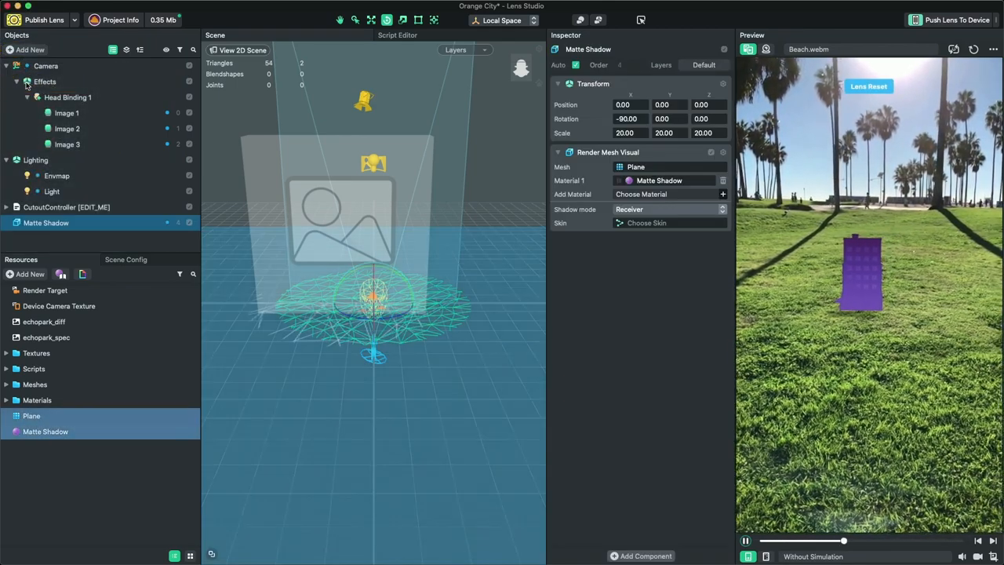
pyautogui.click(52, 191)
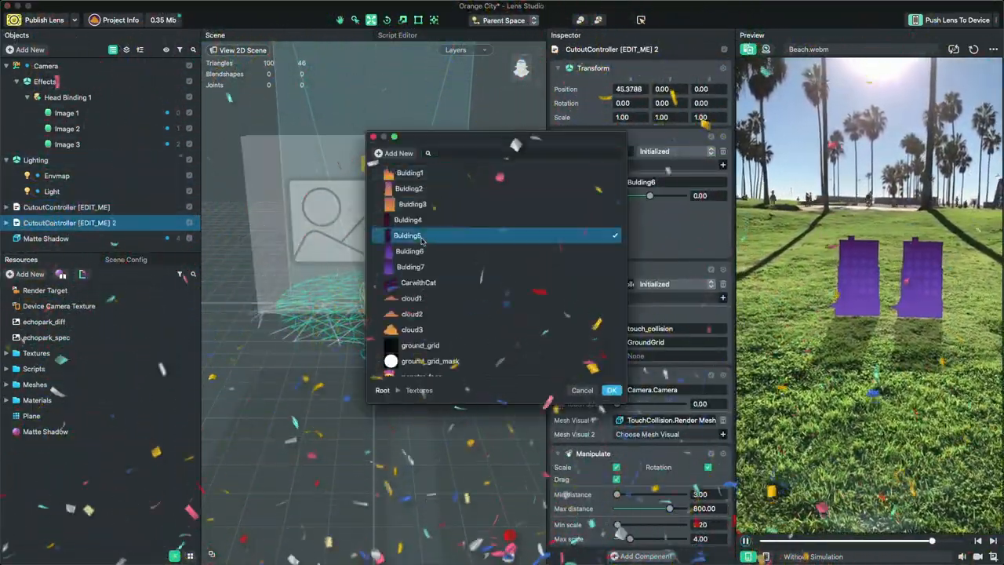
pyautogui.click(413, 204)
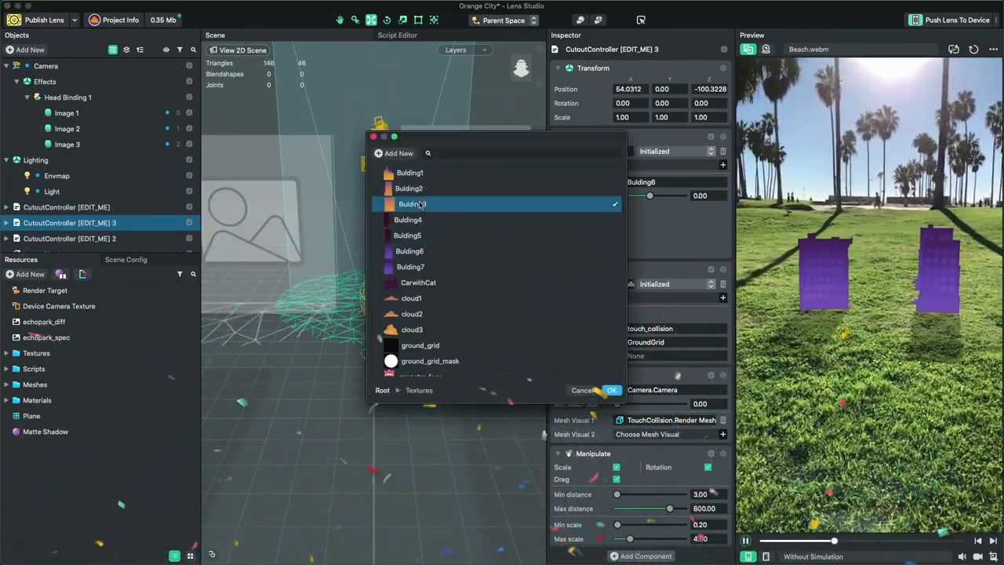